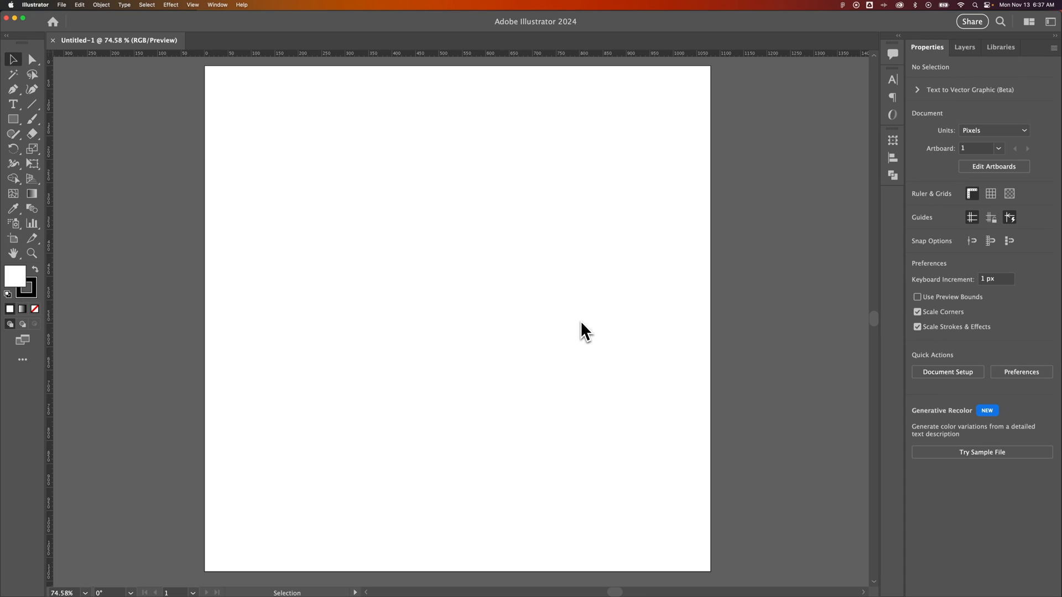
pyautogui.moveTo(567, 337)
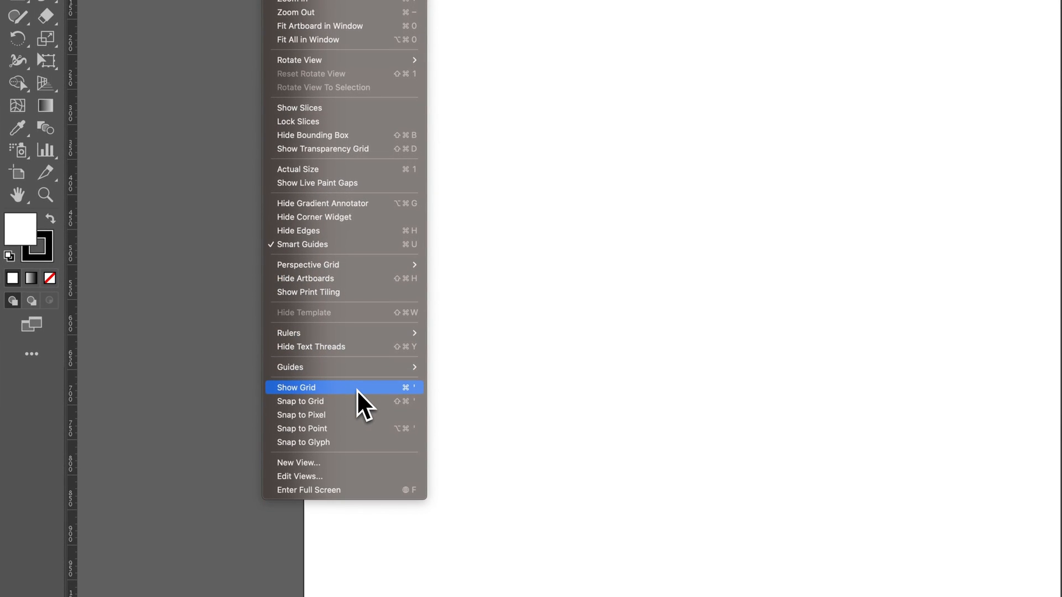
# Step: Show the grid across the blank artboard via View > Show Grid
pyautogui.click(296, 387)
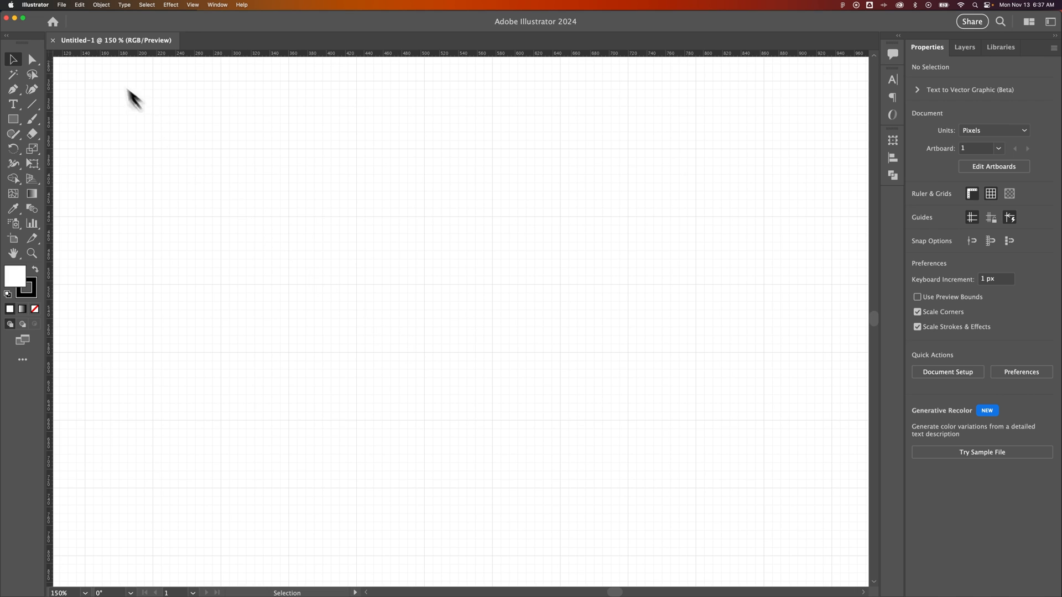
pyautogui.click(35, 5)
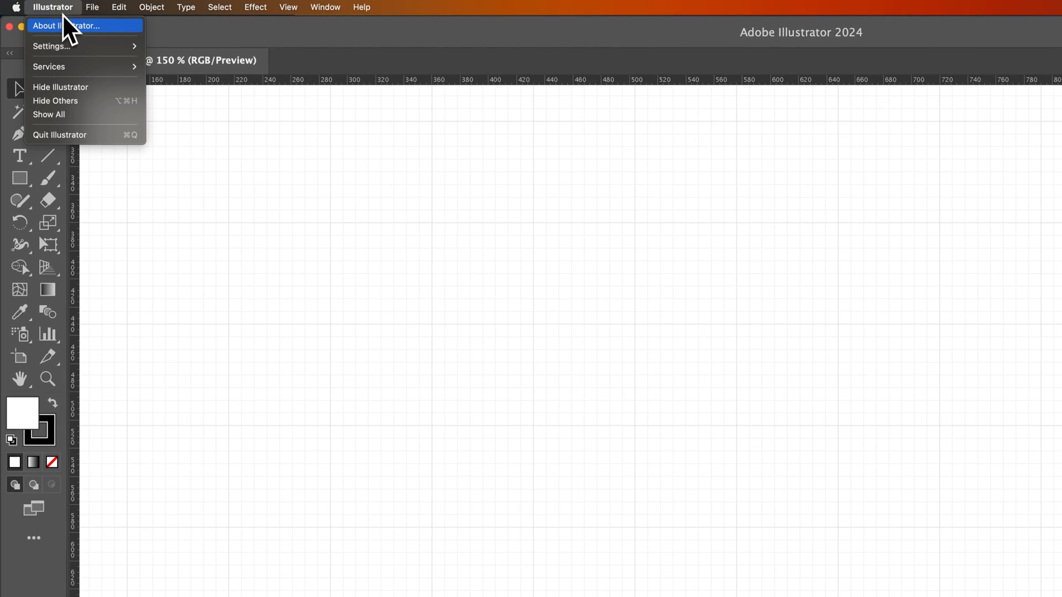
pyautogui.moveTo(51, 45)
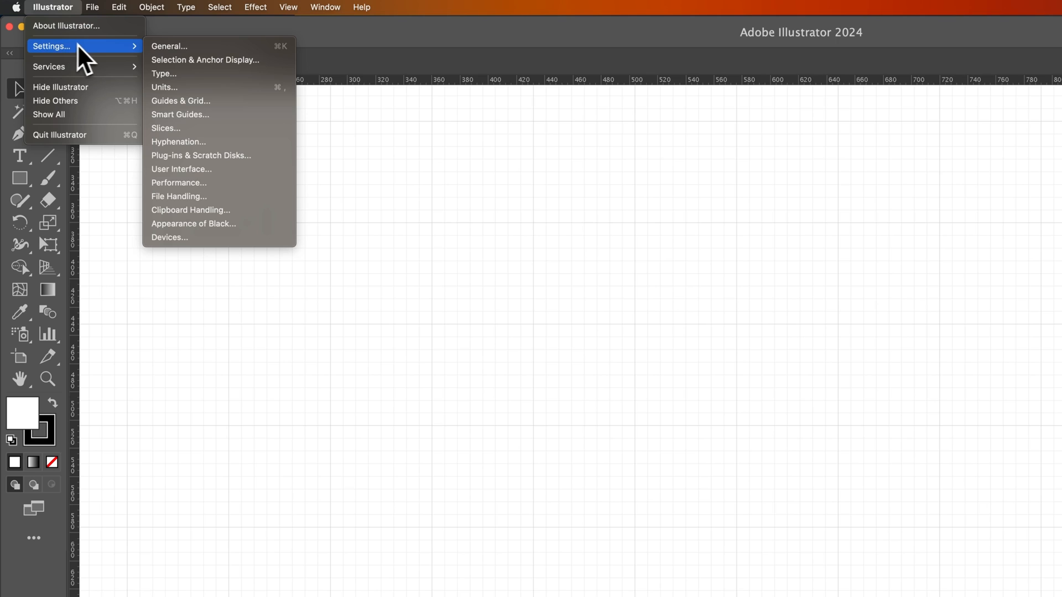
pyautogui.moveTo(193, 58)
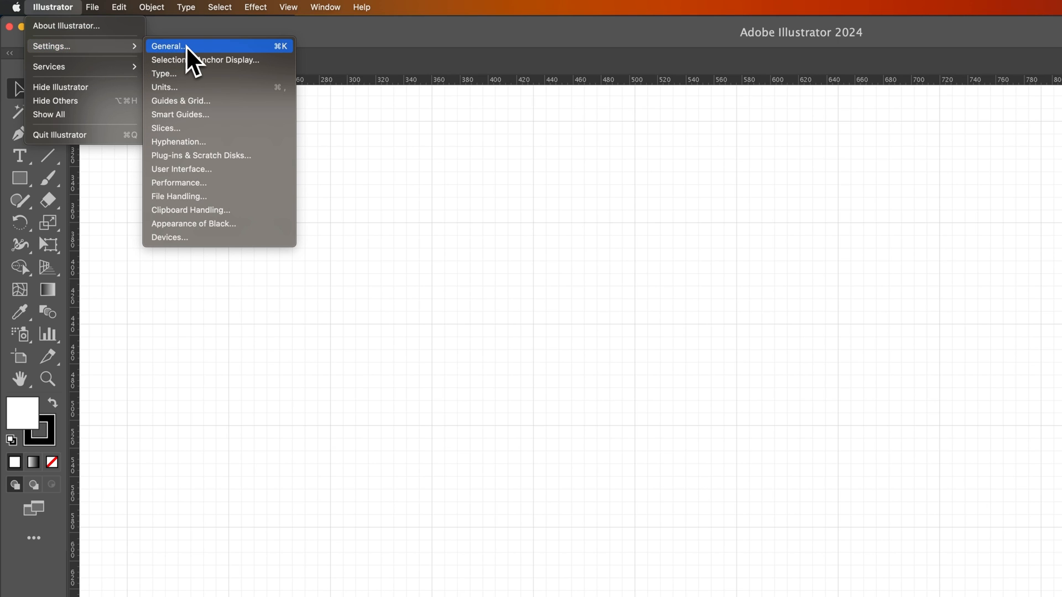
pyautogui.moveTo(206, 101)
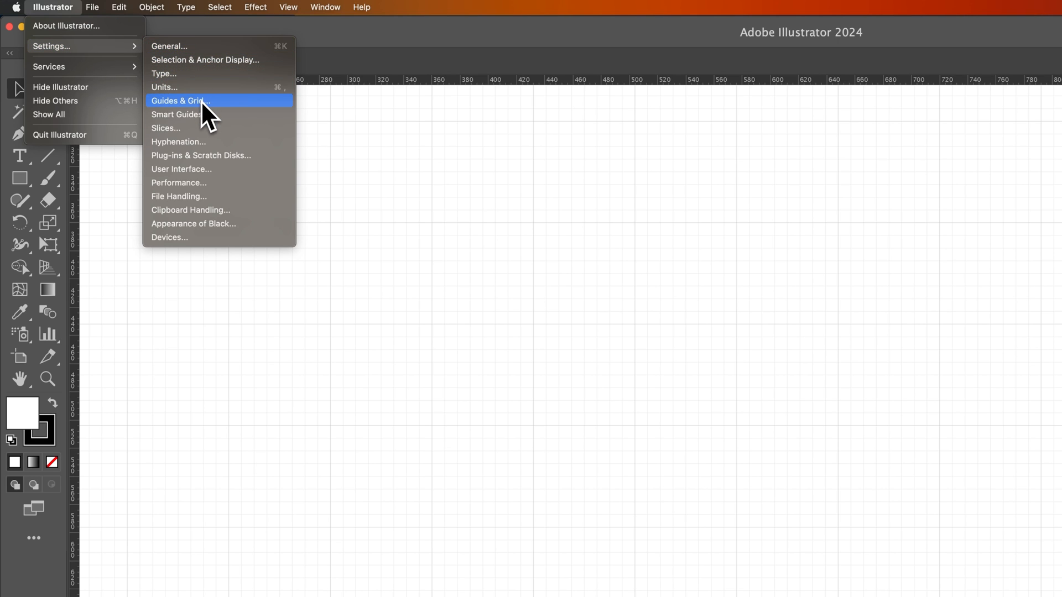
pyautogui.click(181, 100)
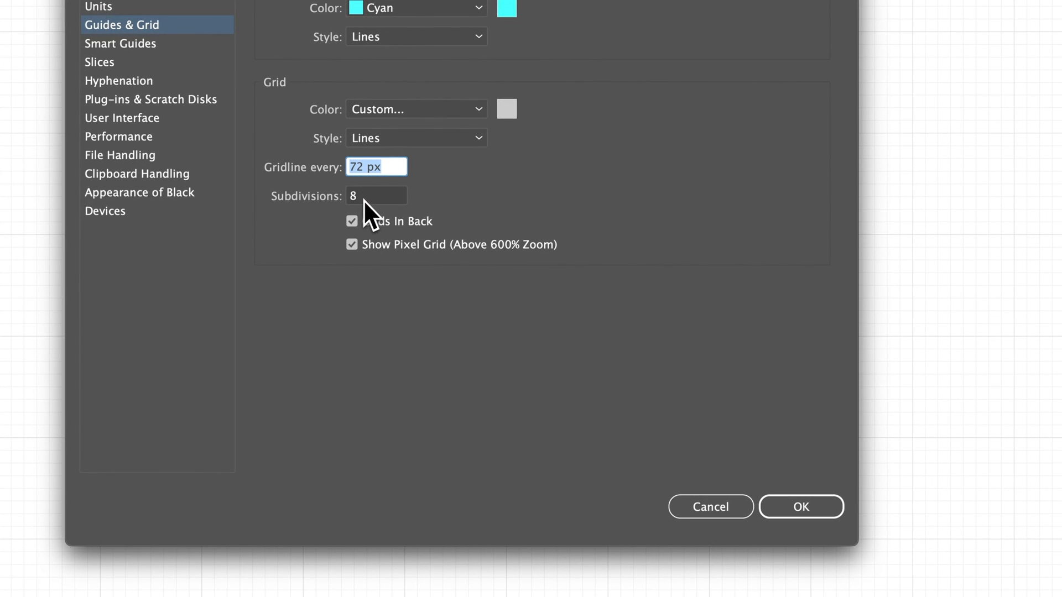
pyautogui.moveTo(383, 203)
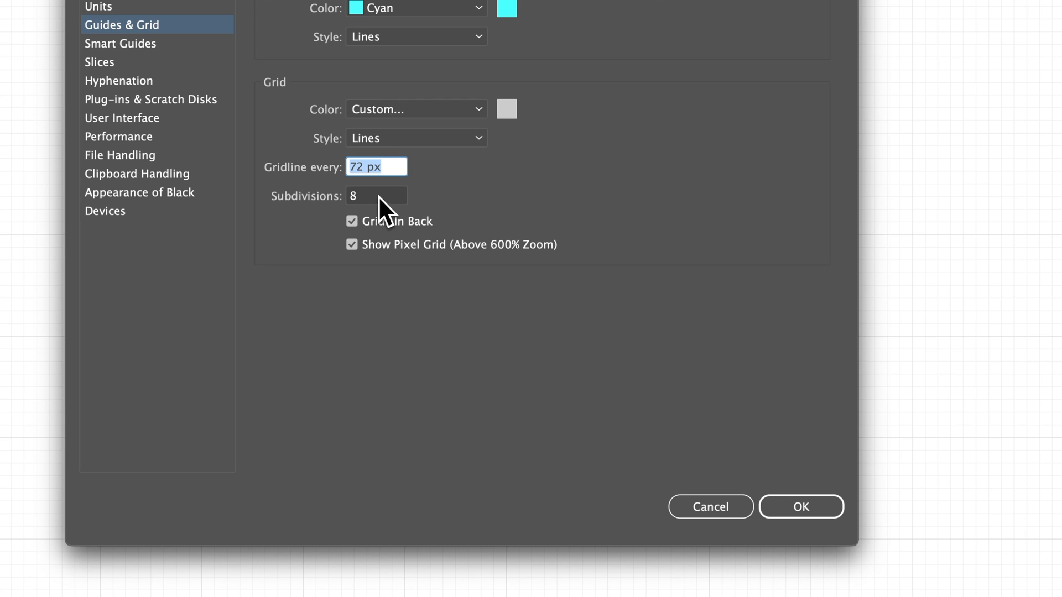
pyautogui.moveTo(528, 332)
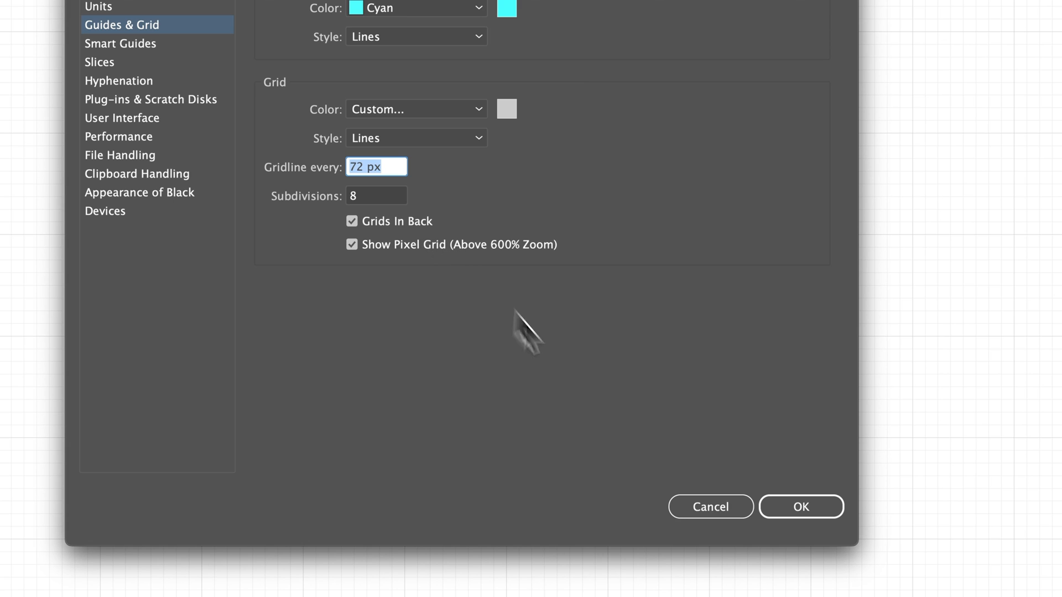
pyautogui.click(800, 507)
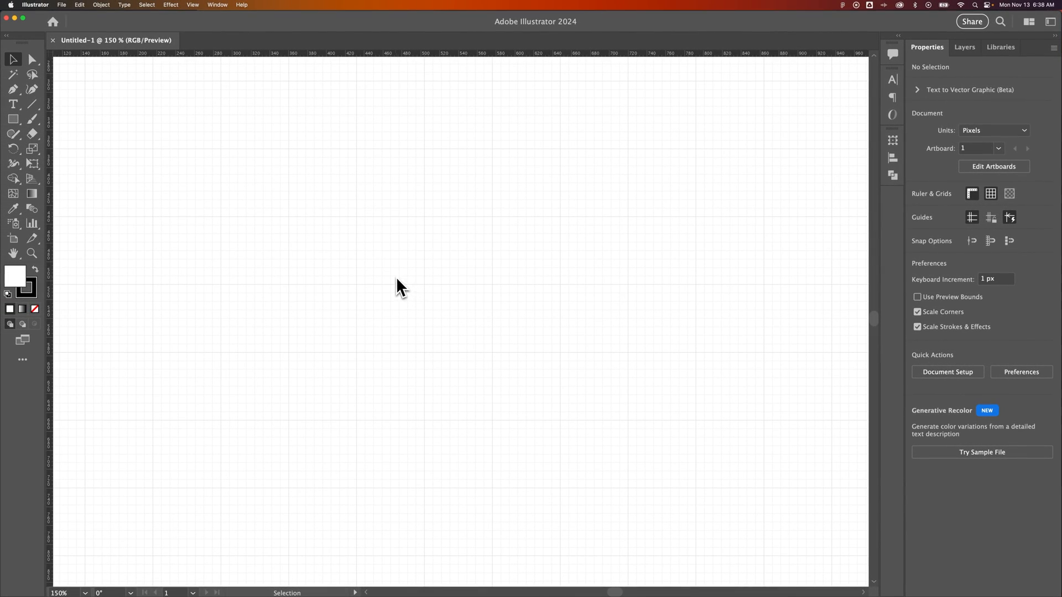
# Step: Turn on Snap to Grid from the View menu
pyautogui.click(274, 7)
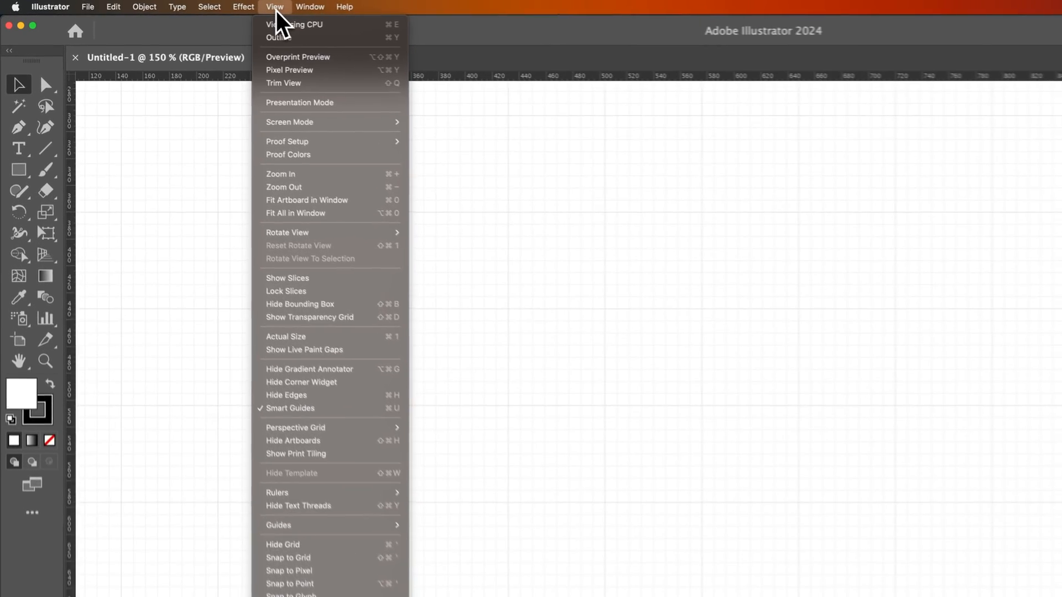
pyautogui.moveTo(315, 482)
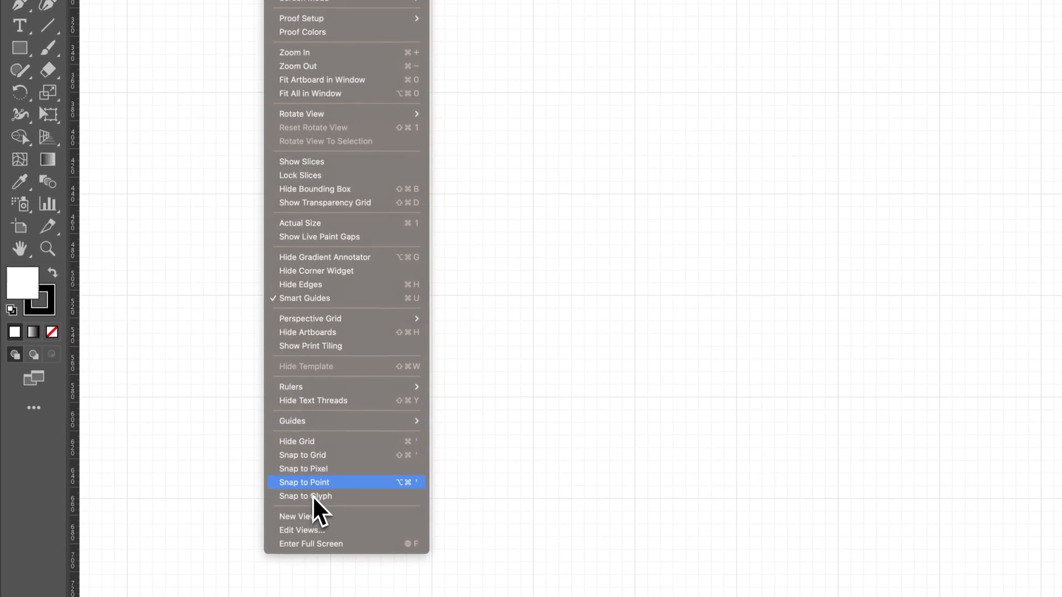
pyautogui.moveTo(325, 467)
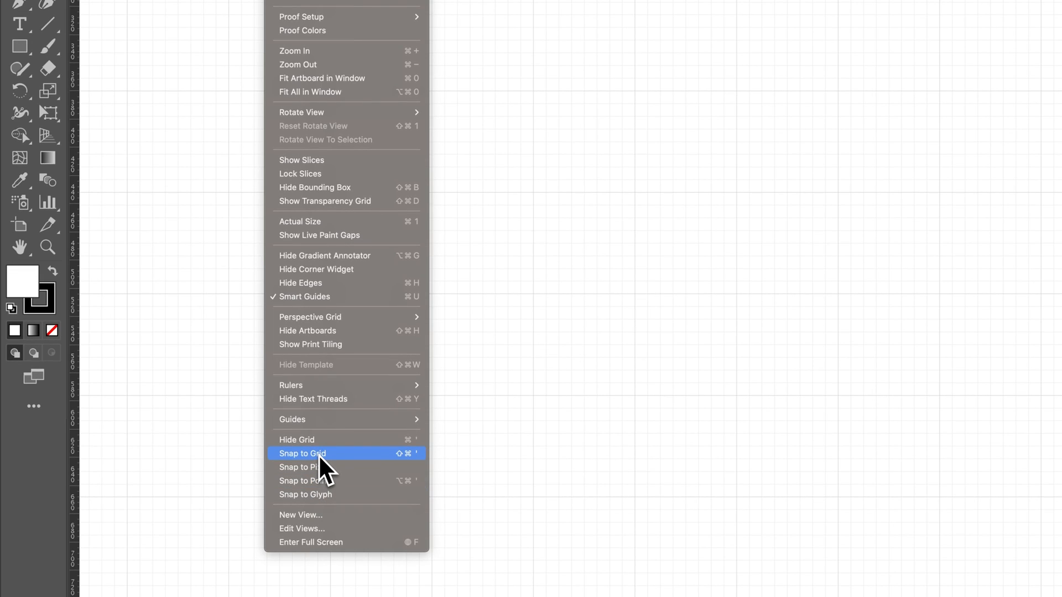
pyautogui.moveTo(332, 466)
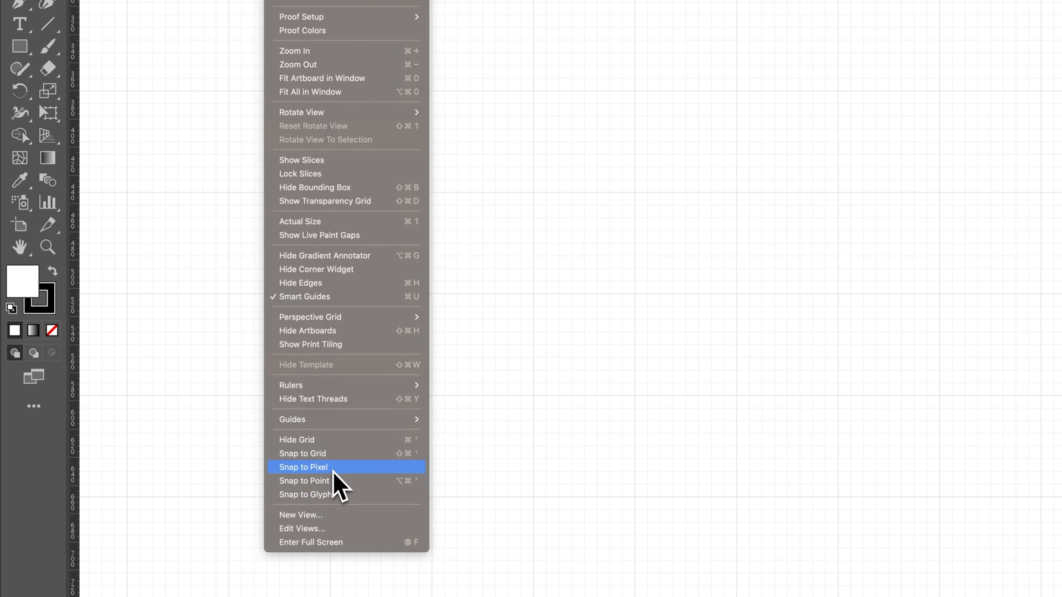
pyautogui.moveTo(332, 481)
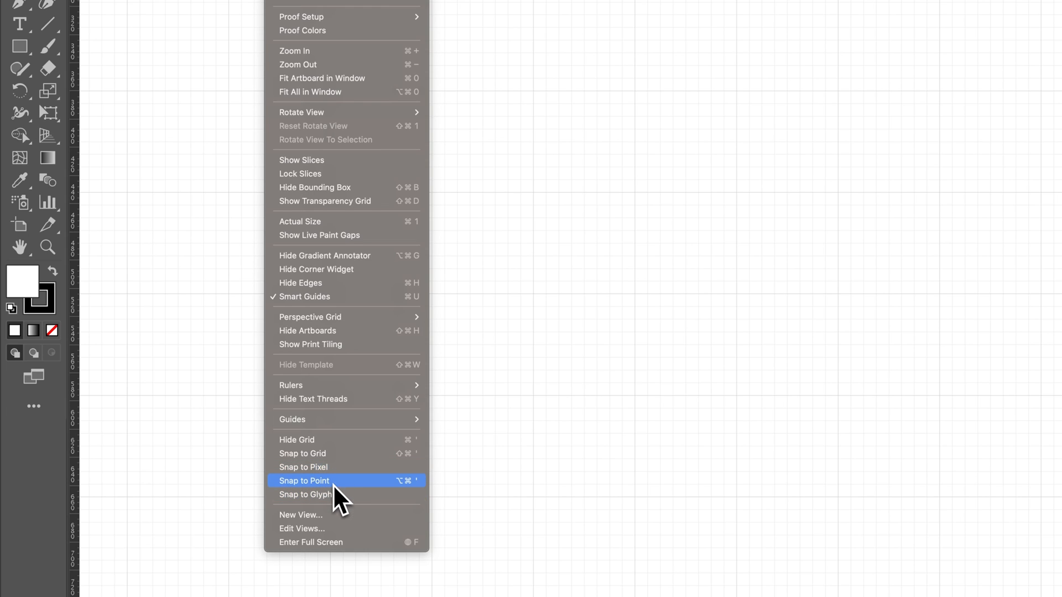
pyautogui.moveTo(311, 460)
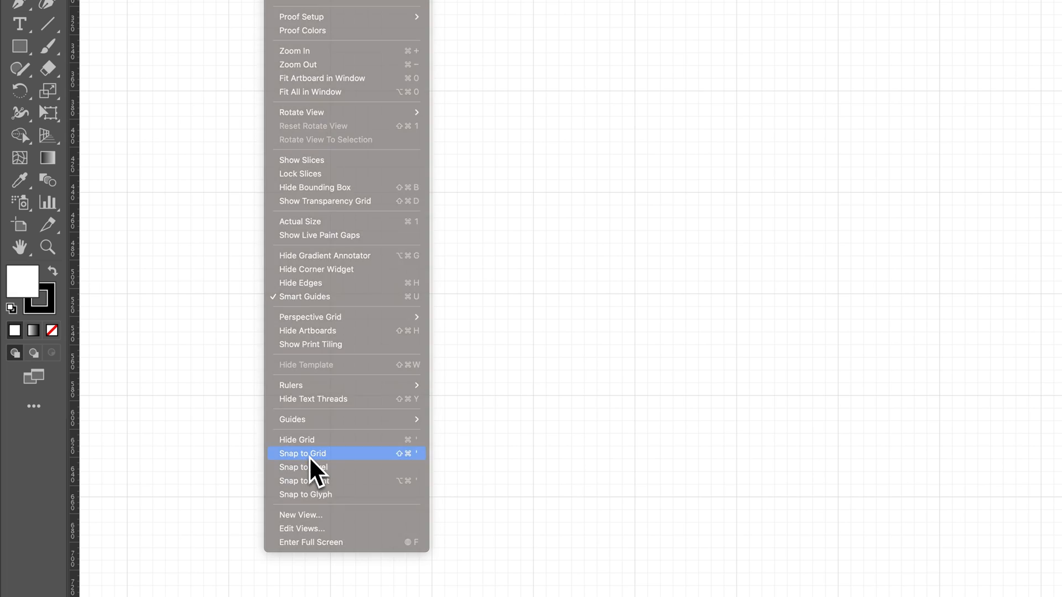
pyautogui.click(303, 453)
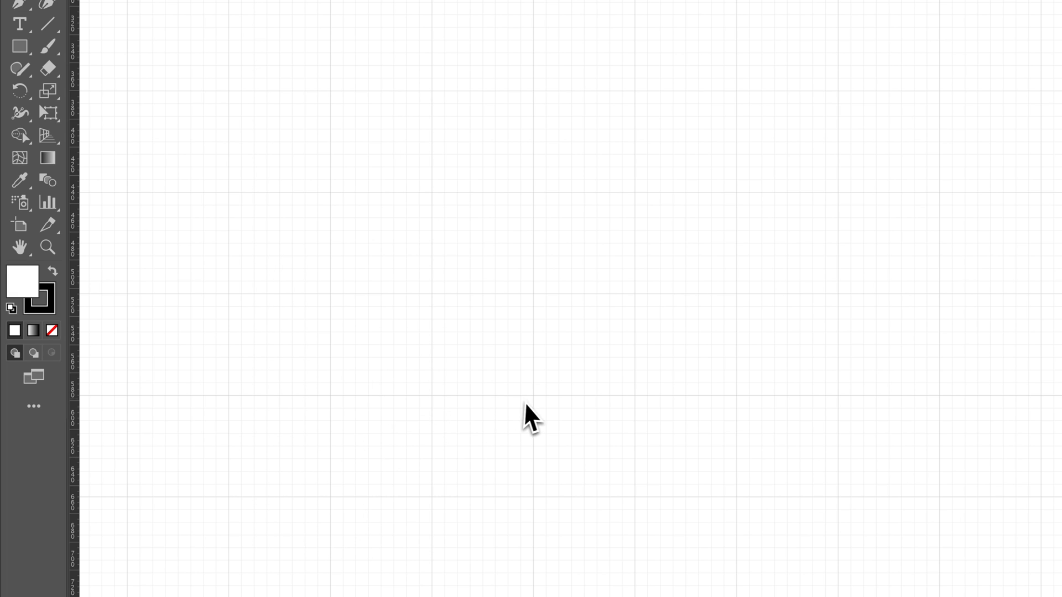
pyautogui.moveTo(593, 386)
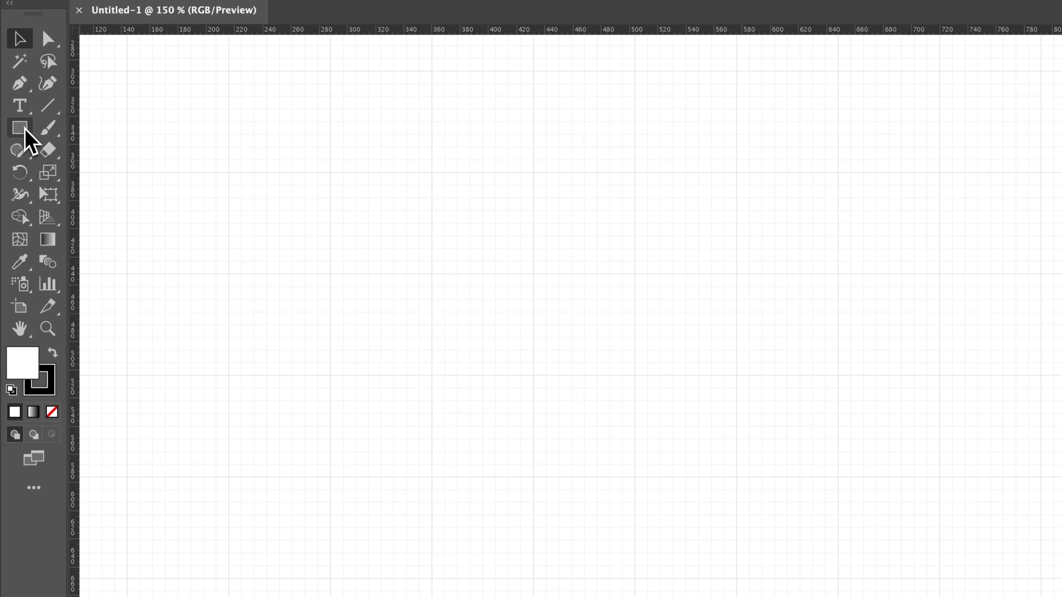
pyautogui.moveTo(18, 132)
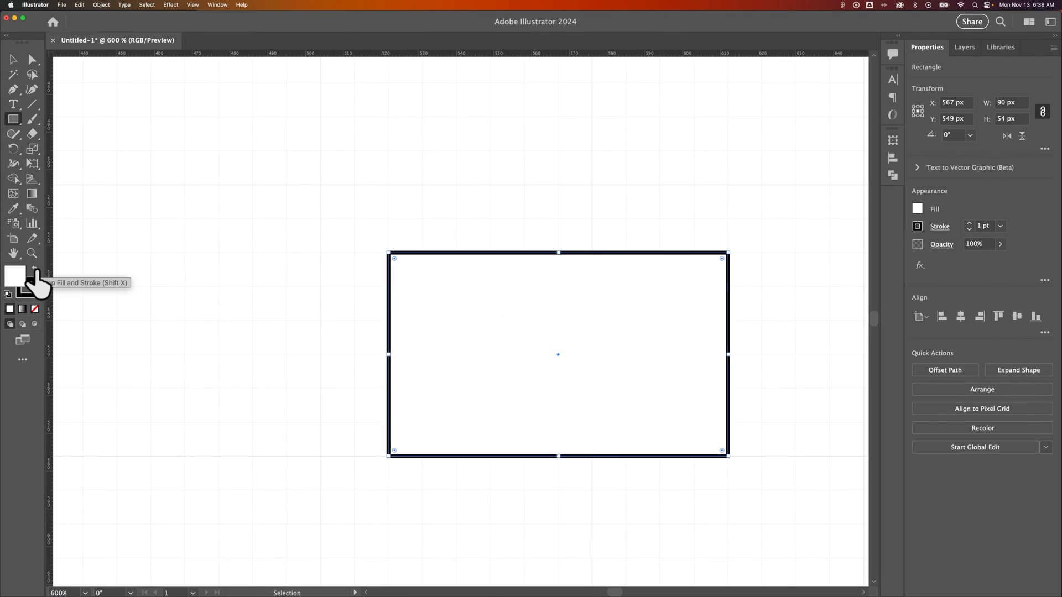
# Step: Make the rectangle black fill with no stroke and drag it out to 99 × 63 px
pyautogui.click(35, 270)
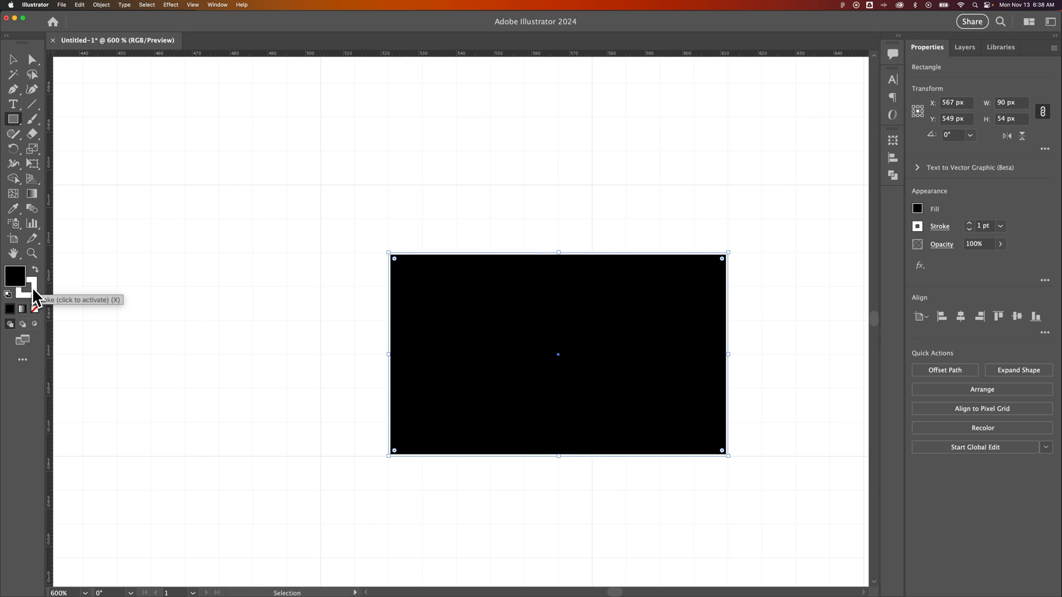
pyautogui.click(26, 287)
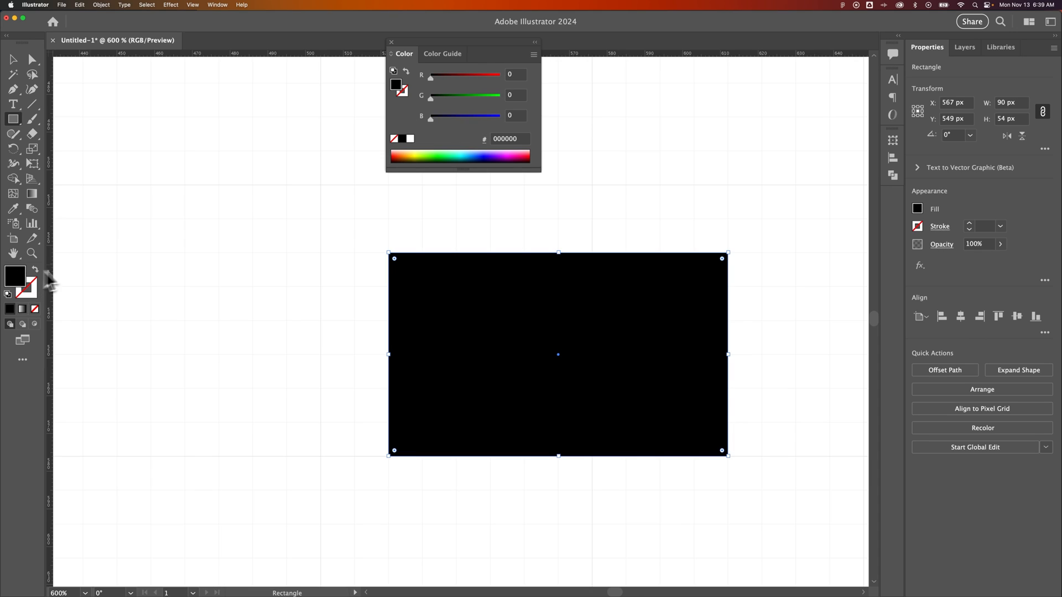
pyautogui.moveTo(391, 254)
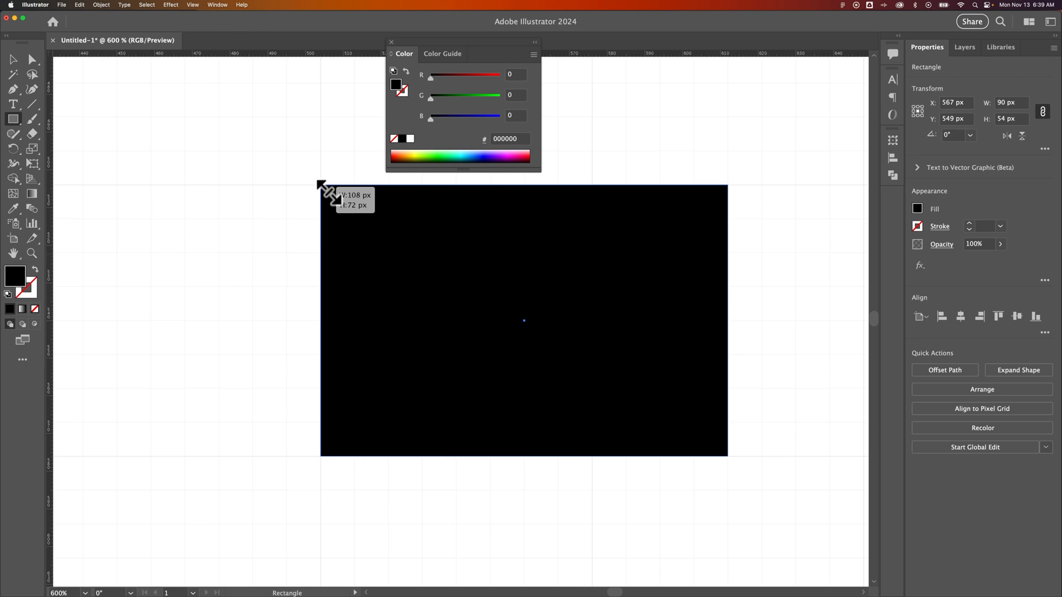
pyautogui.moveTo(322, 186); pyautogui.dragTo(389, 257)
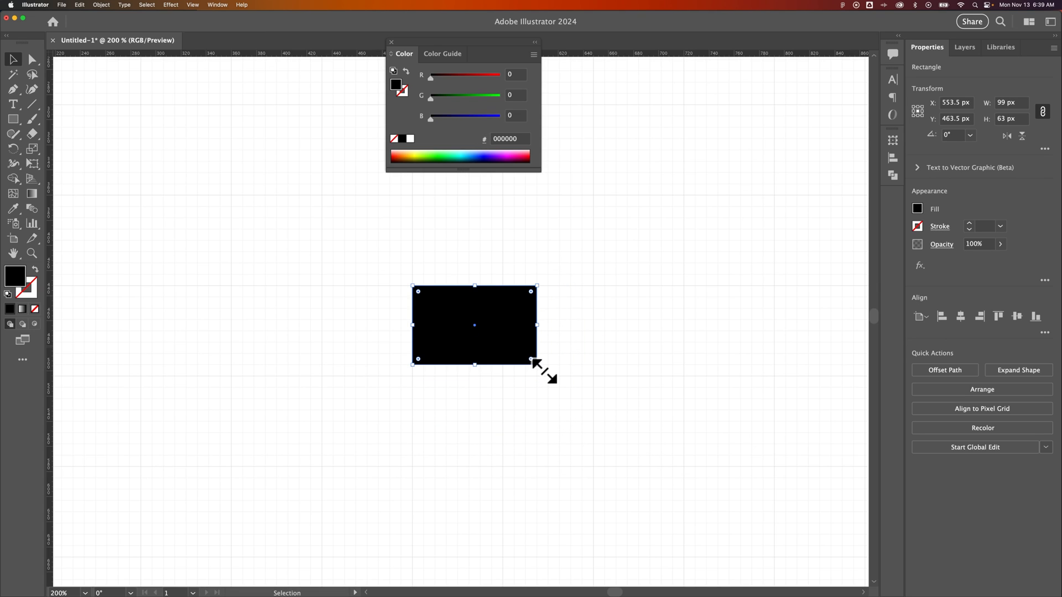
# Step: Draw a second, taller black rectangle above and left of the first
pyautogui.click(193, 5)
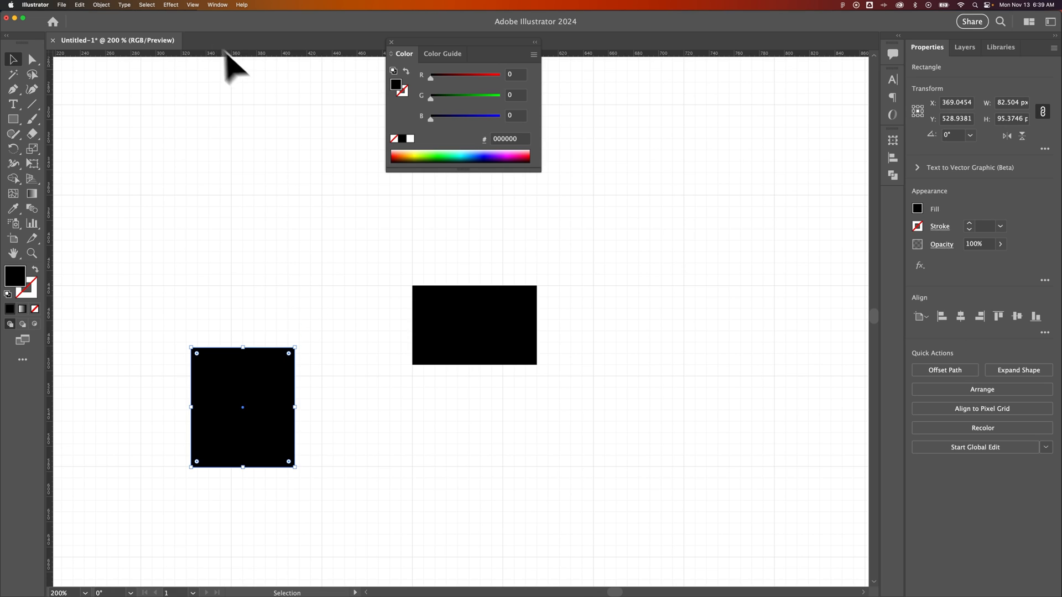
pyautogui.click(192, 5)
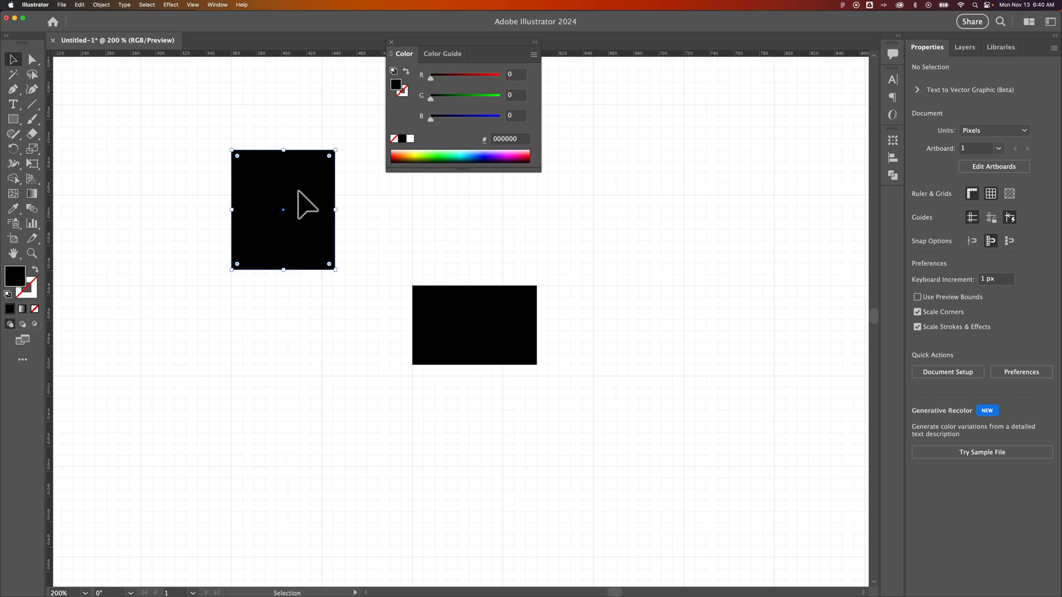
# Step: Zoom in on the tall rectangle to prepare grid alignment at 81 × 99 px
pyautogui.click(282, 209)
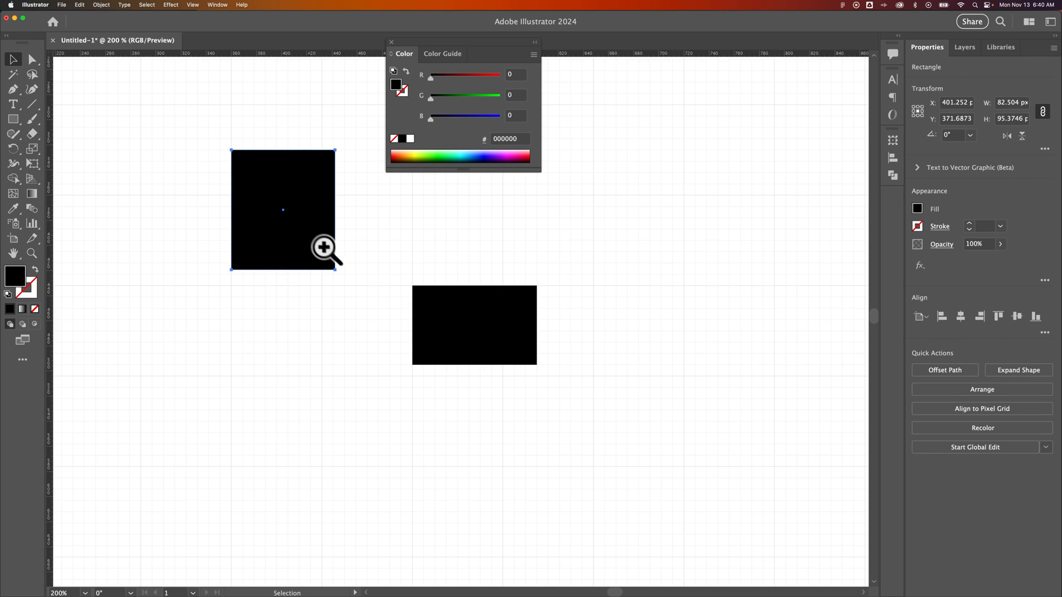
pyautogui.click(323, 249)
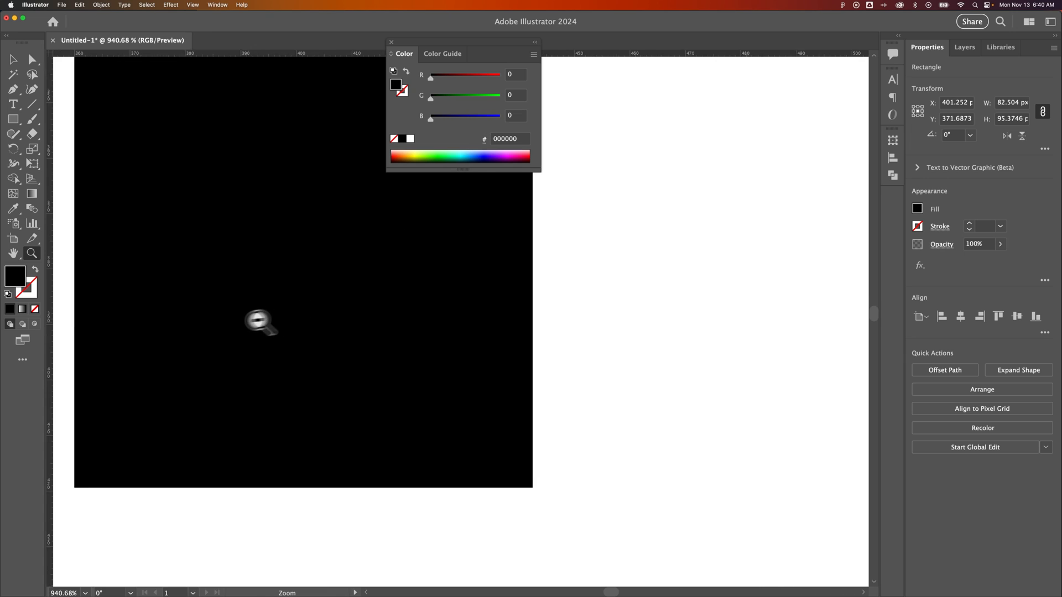
pyautogui.click(260, 322)
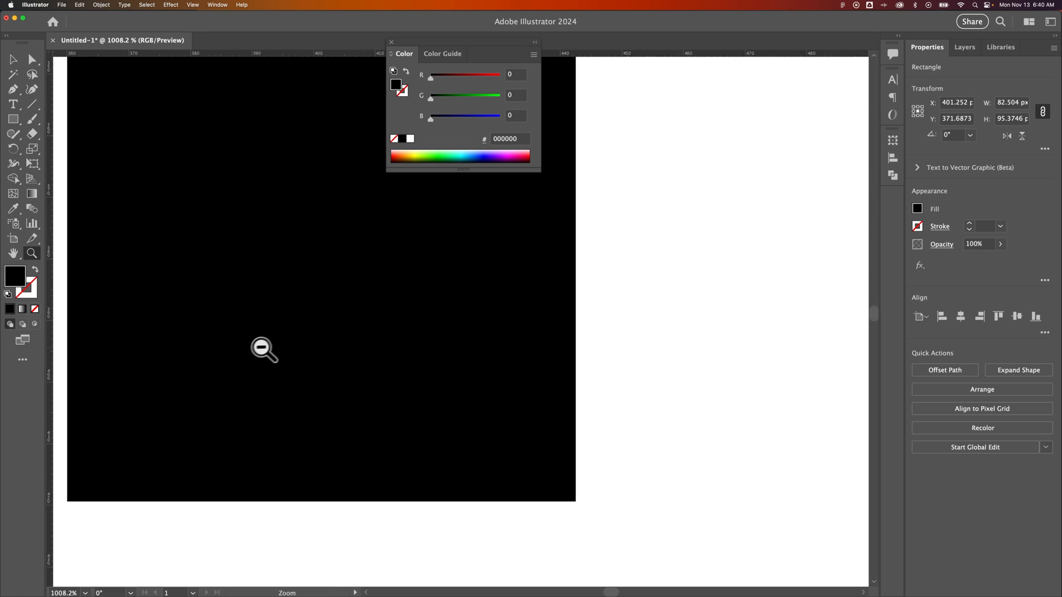
pyautogui.click(263, 350)
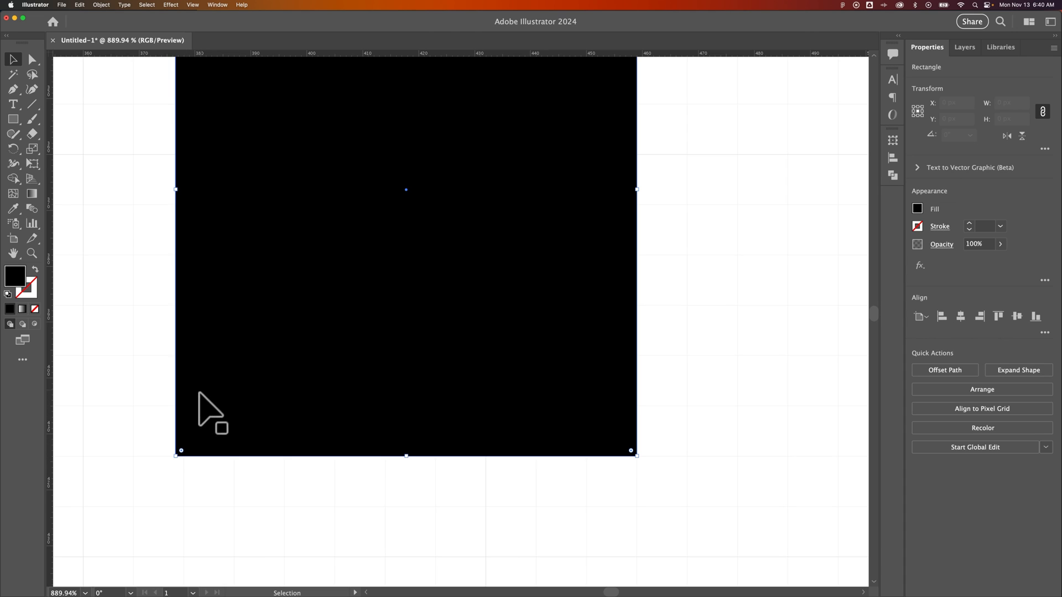
pyautogui.moveTo(183, 474)
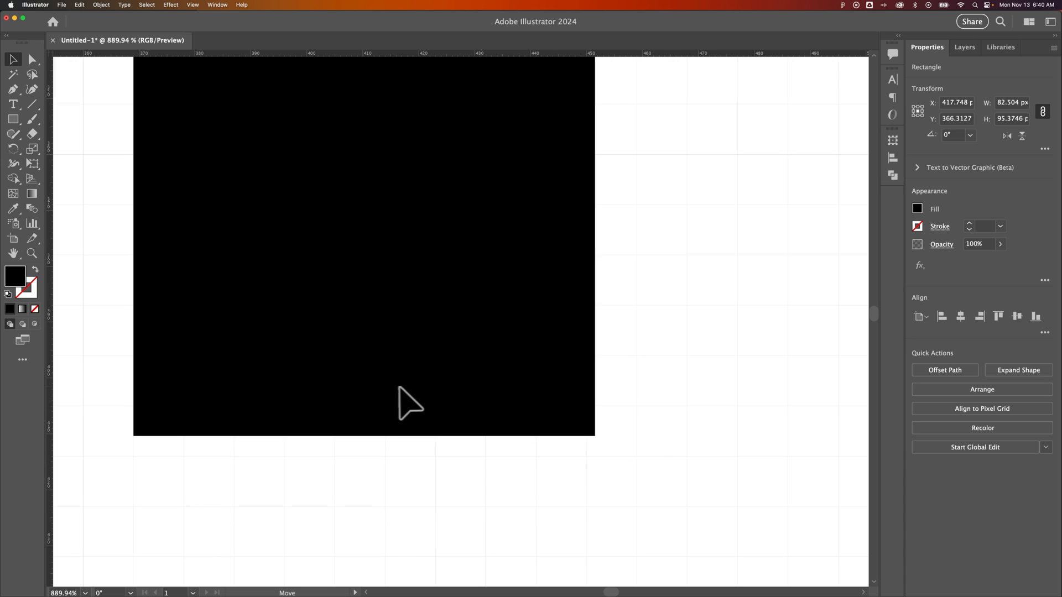
pyautogui.moveTo(413, 409)
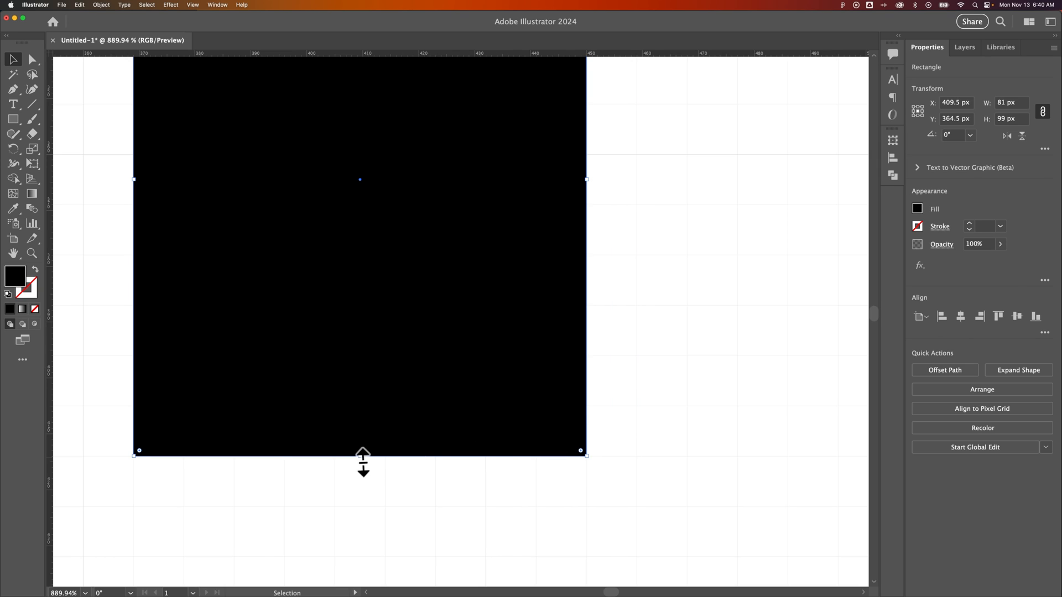
pyautogui.moveTo(527, 426)
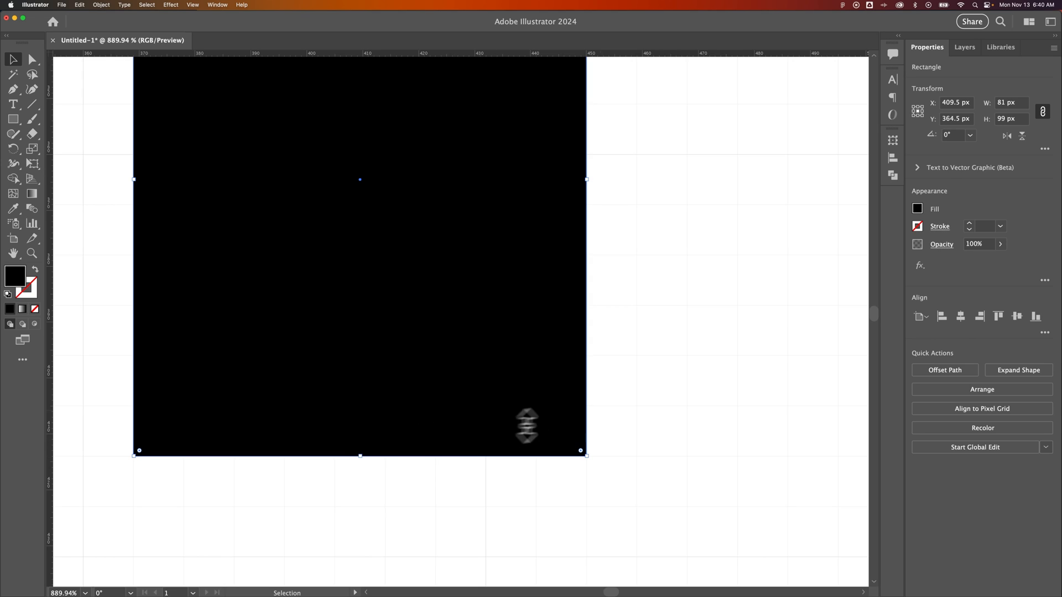
pyautogui.moveTo(669, 411)
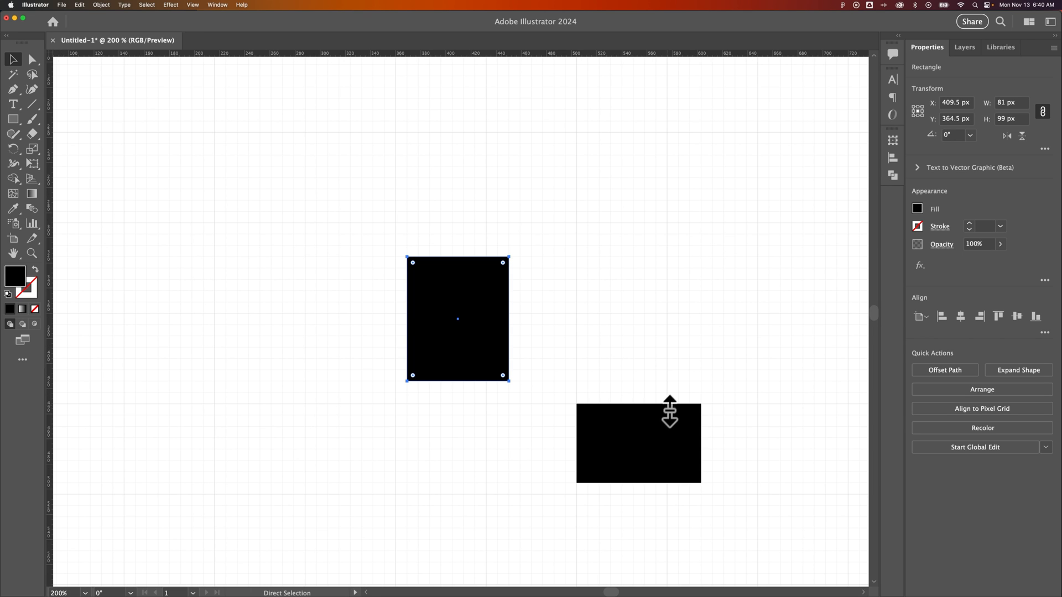
# Step: Deselect both rectangles by clicking an empty area of the artboard
pyautogui.click(650, 341)
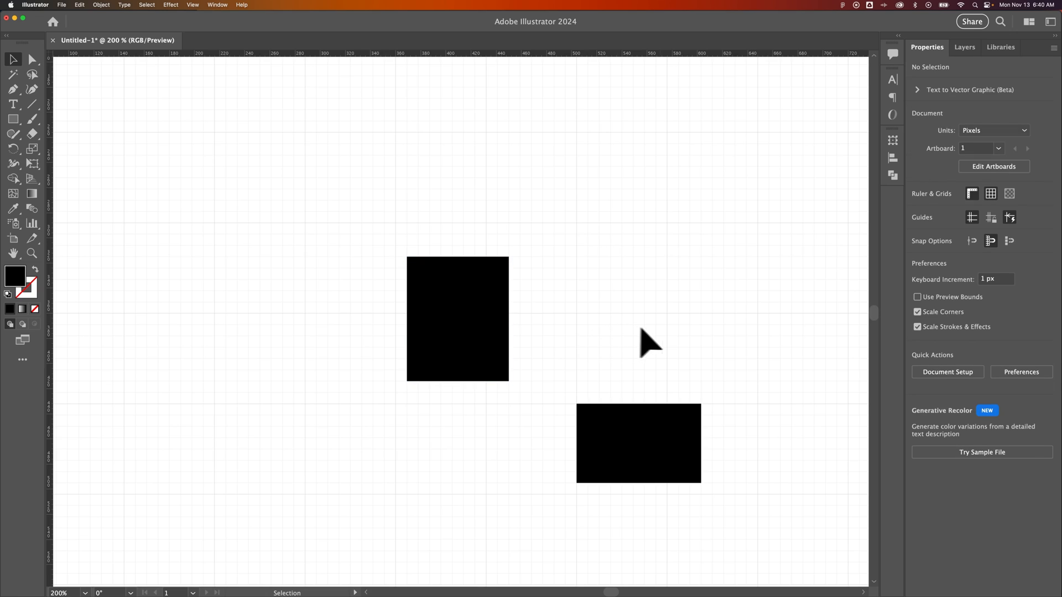
pyautogui.moveTo(673, 338)
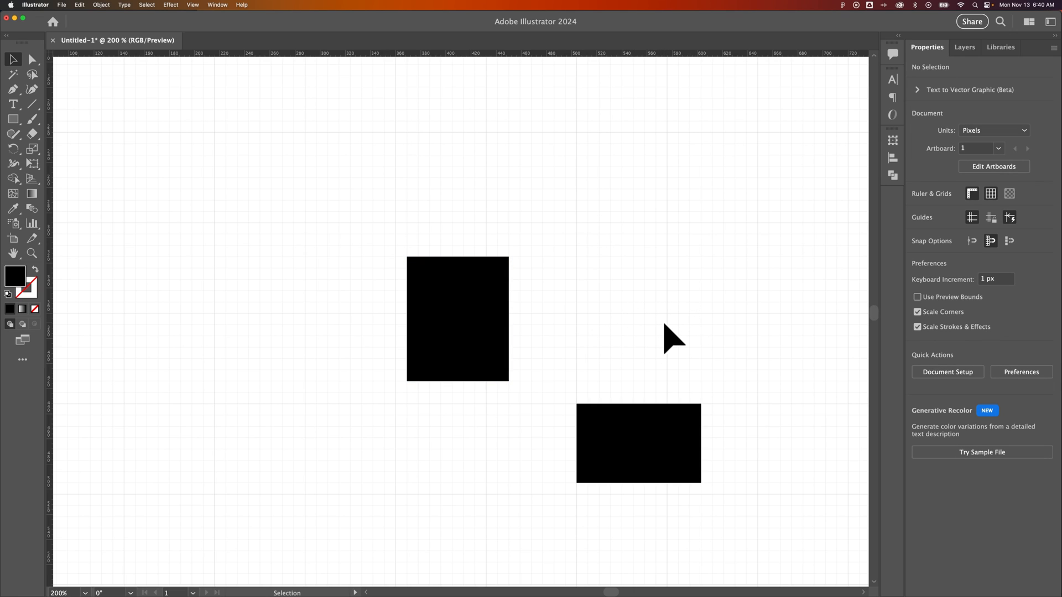